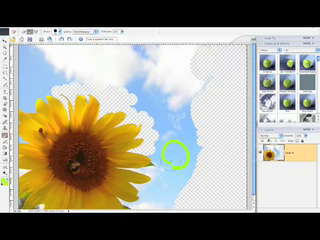
pyautogui.moveTo(172, 150)
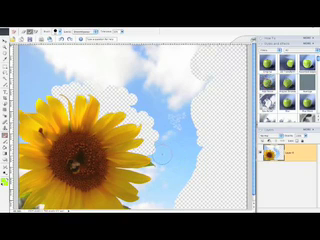